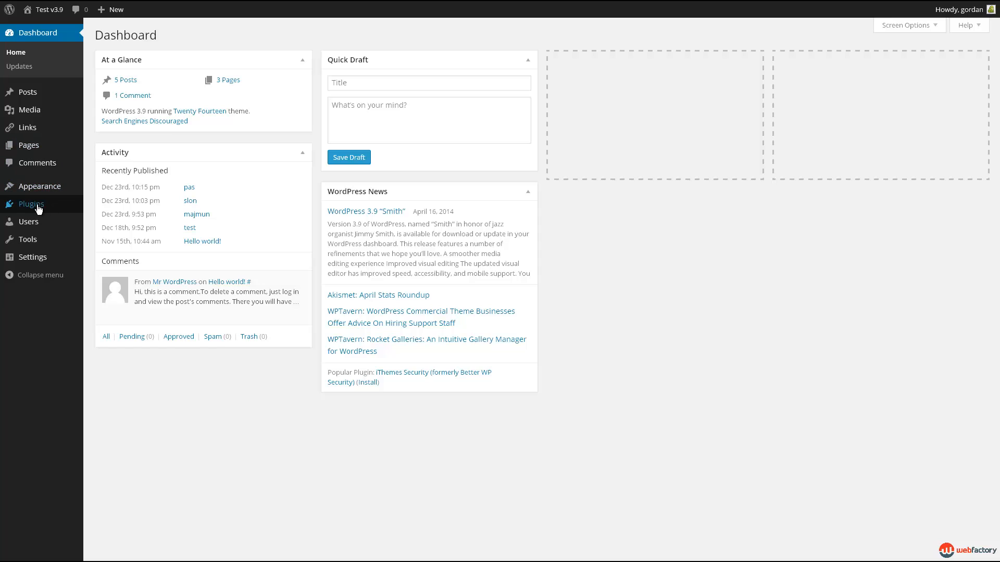
Step: Upload the optin-ninja-v102.zip package from Plugins > Add New and install it
left_click(32, 204)
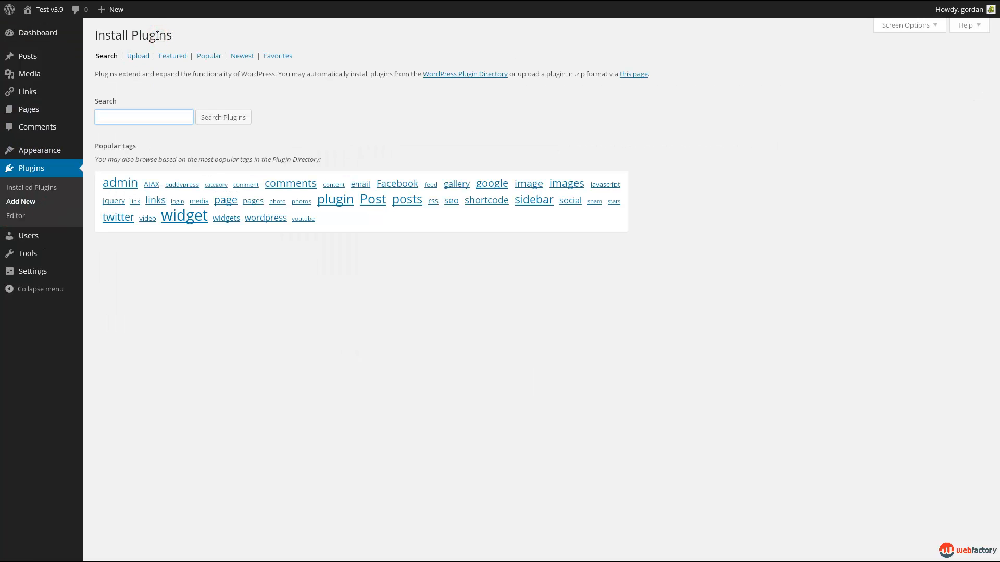
left_click(138, 55)
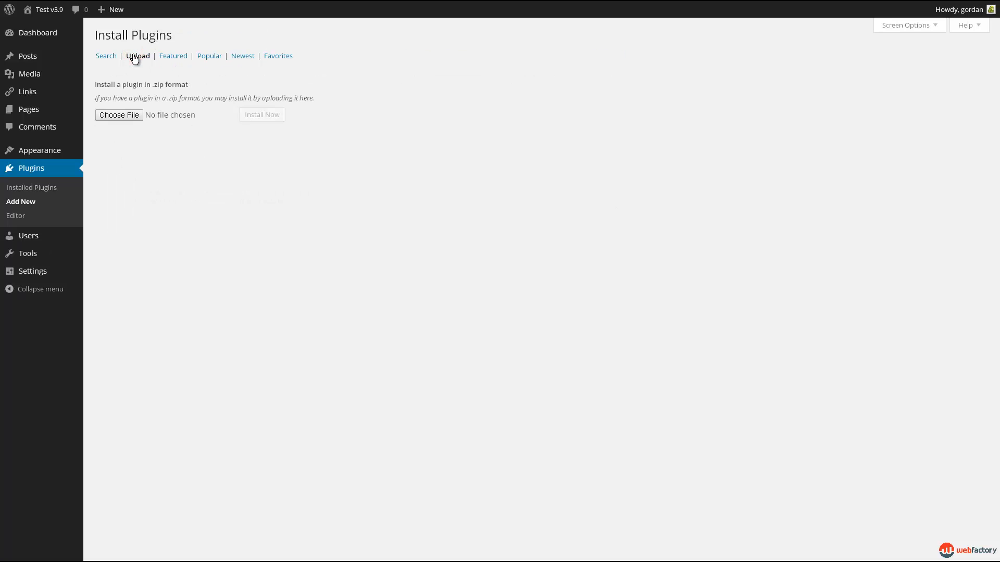
left_click(119, 115)
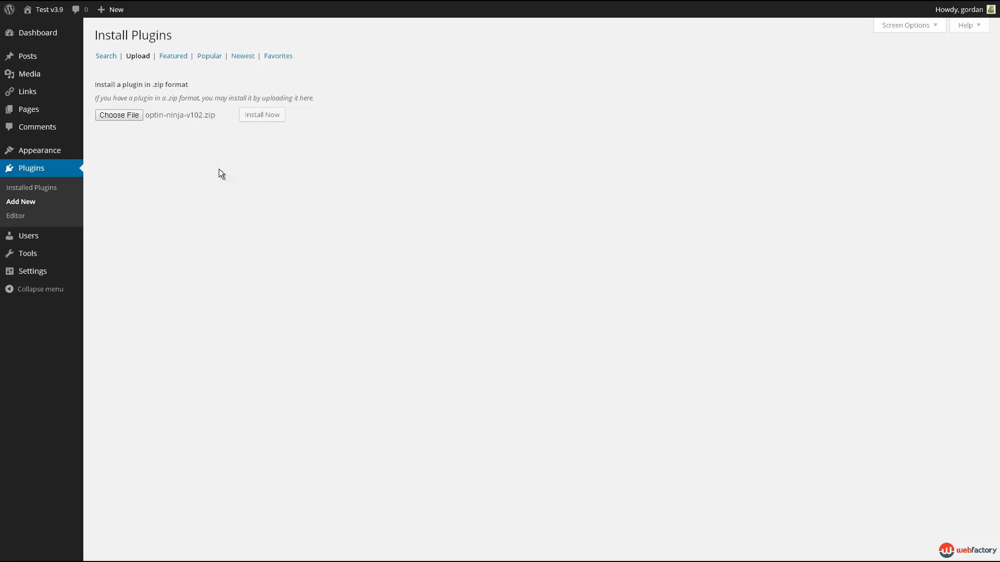
left_click(262, 114)
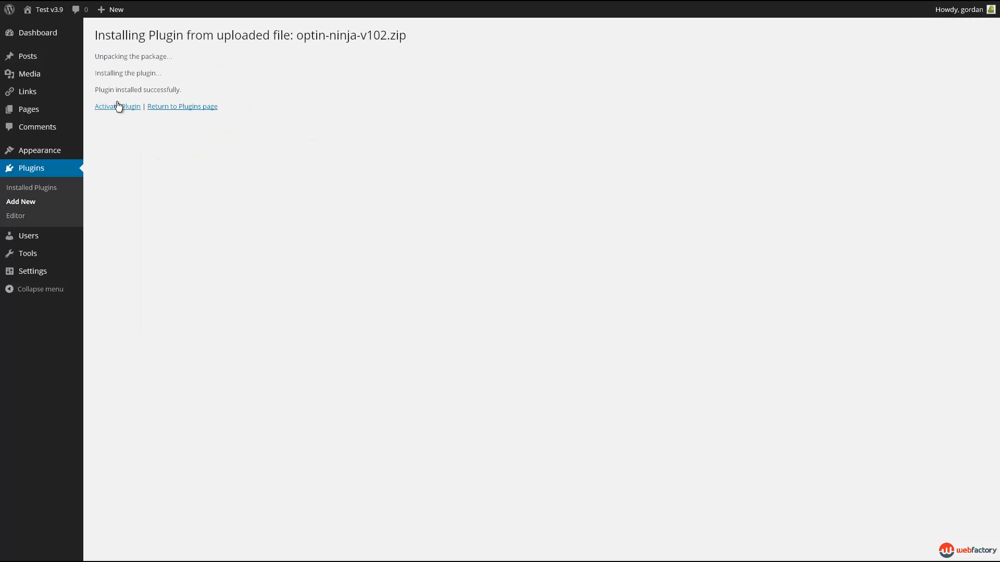
mouse_move(358, 264)
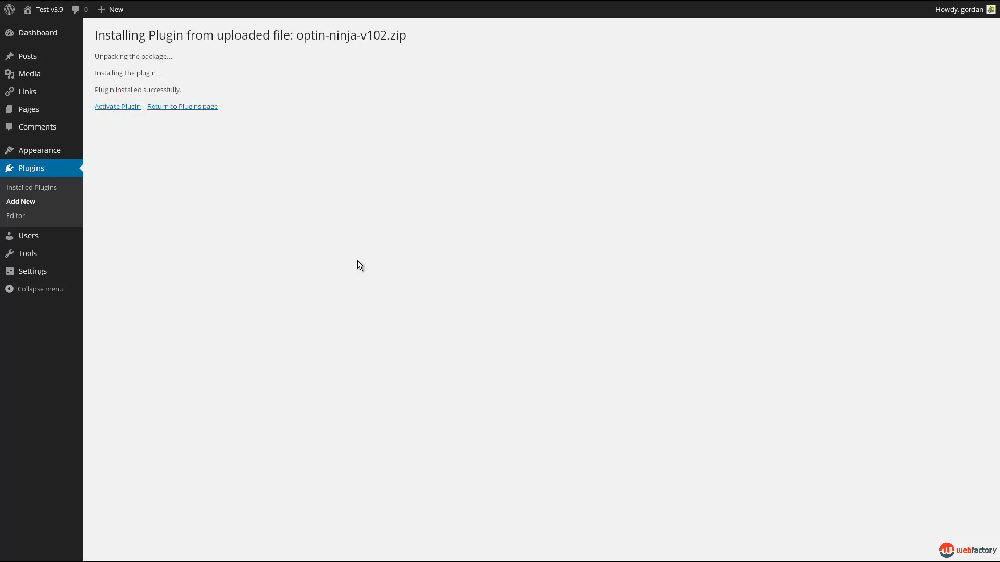
Step: Activate OptIn Ninja, list its OptIn Pages and preview Sample OptIn #1
left_click(116, 106)
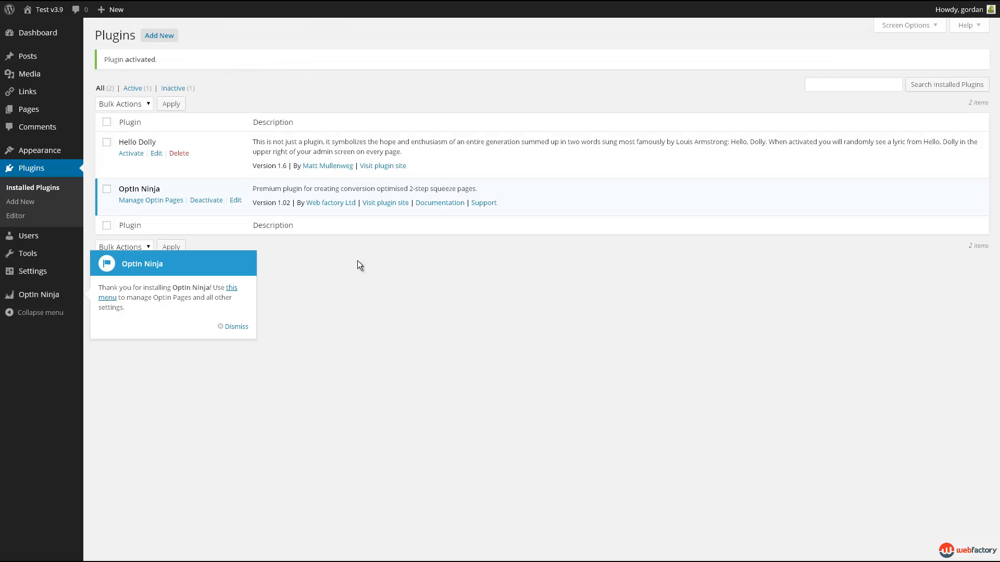
mouse_move(42, 297)
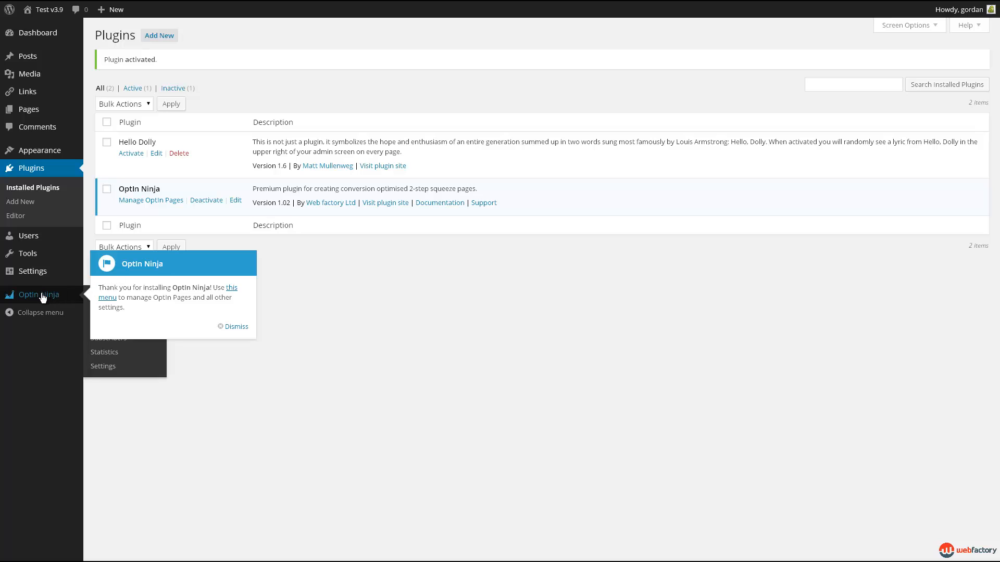
left_click(39, 294)
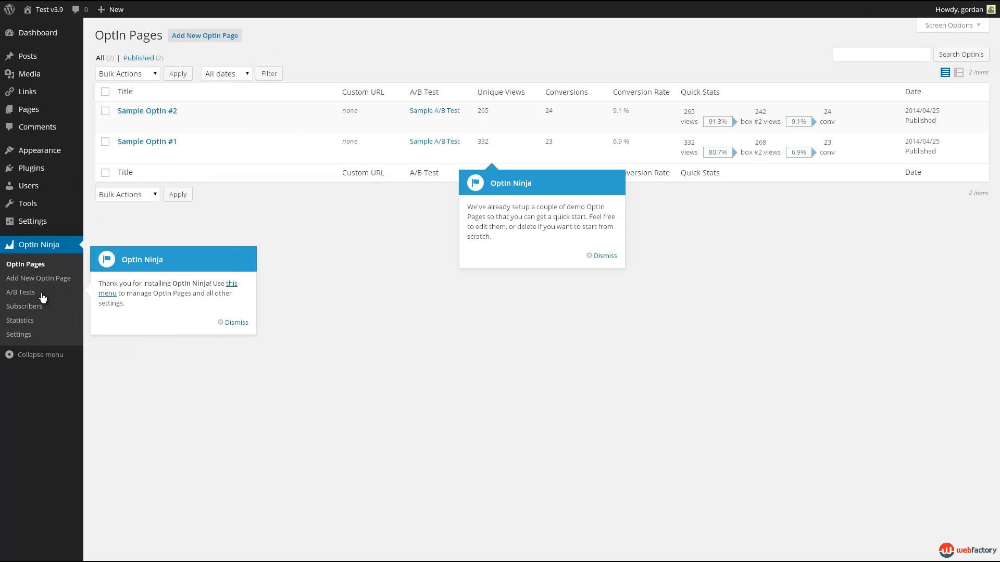
mouse_move(325, 392)
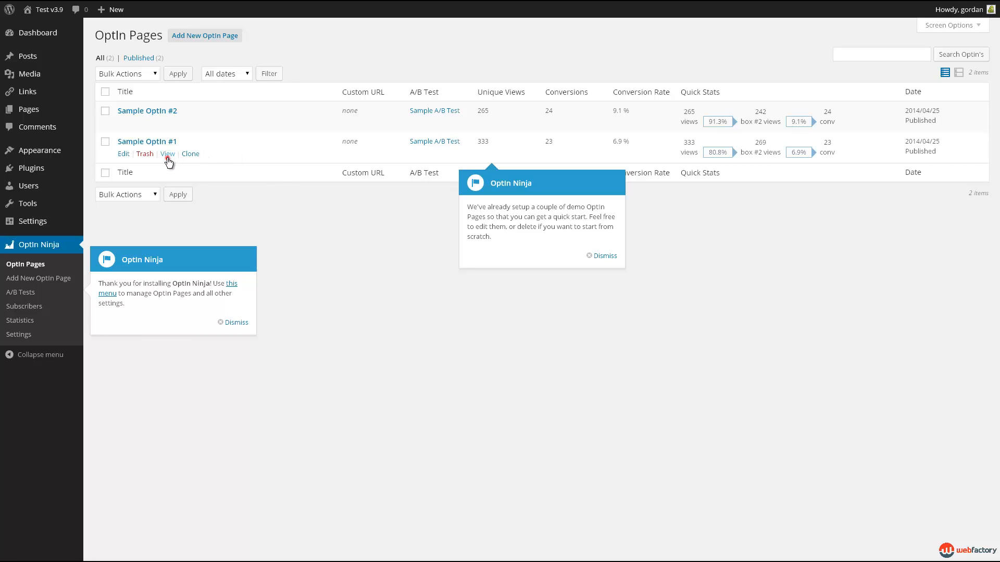
left_click(167, 154)
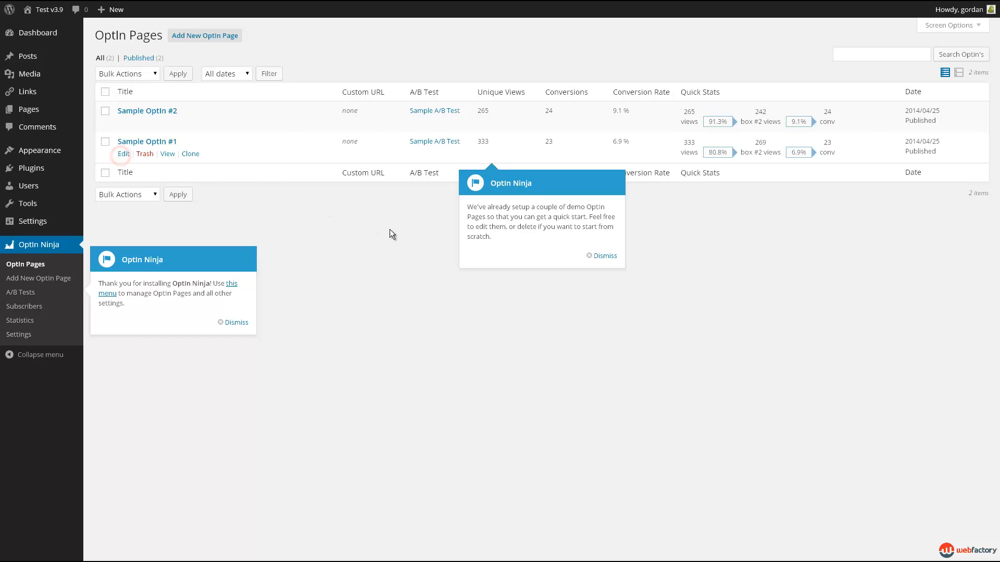
Step: Edit Sample OptIn #1, dismiss the welcome notice and review the A/B Test and Google Analytics choices
left_click(122, 154)
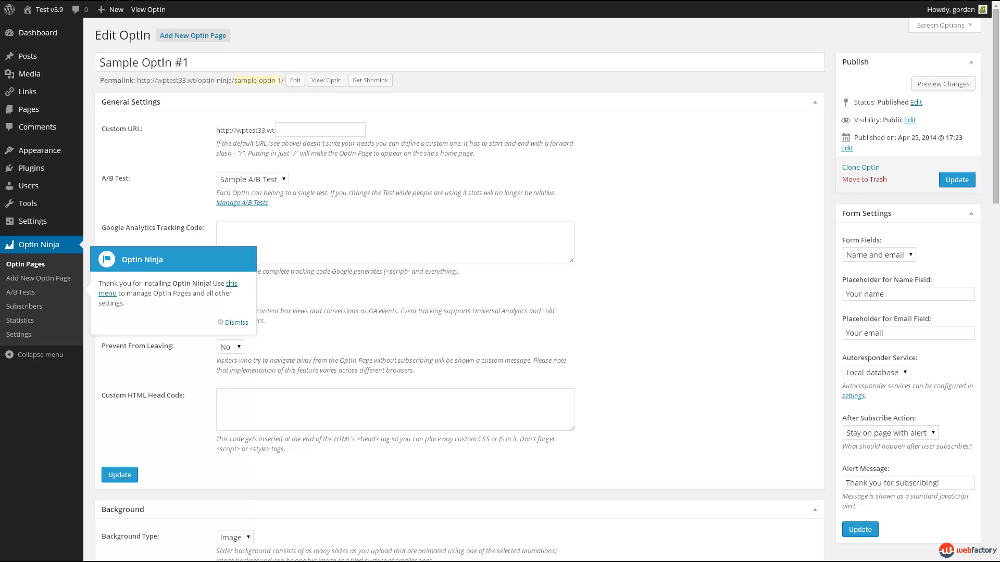
left_click(235, 323)
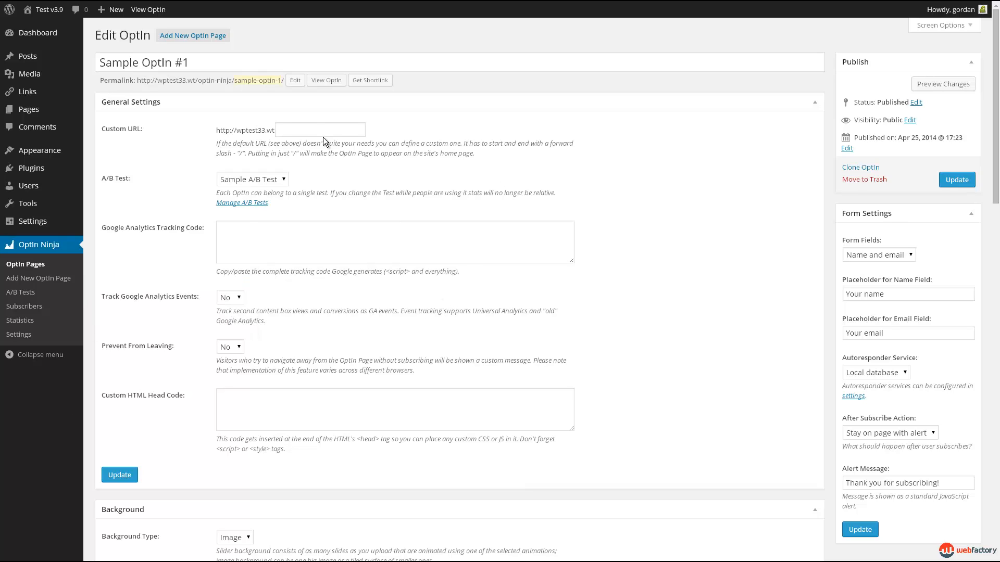
left_click(252, 179)
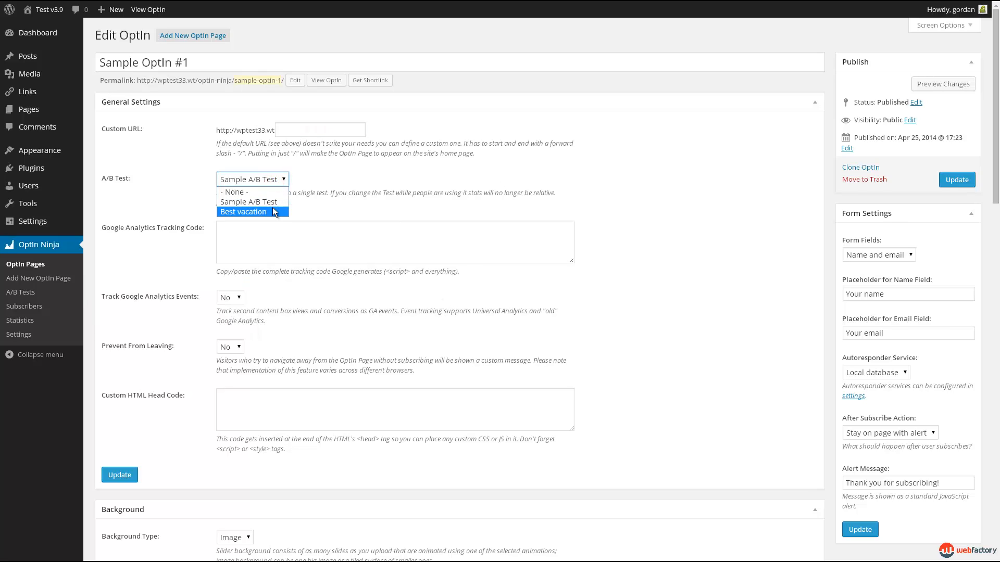
left_click(229, 298)
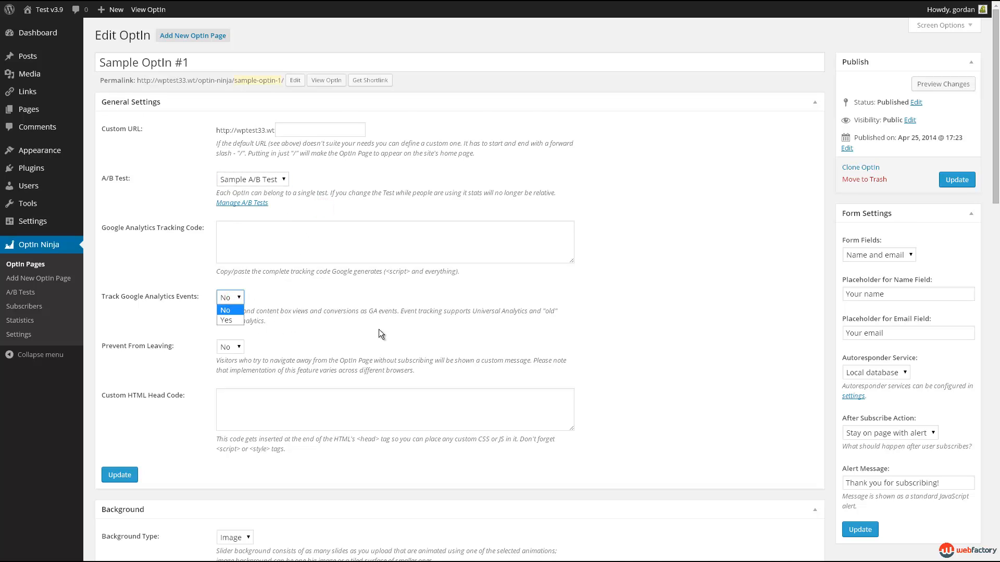
Step: Set Background Type to Slider, add a third slide slot and leave the media library without inserting an image
scroll("down", 3)
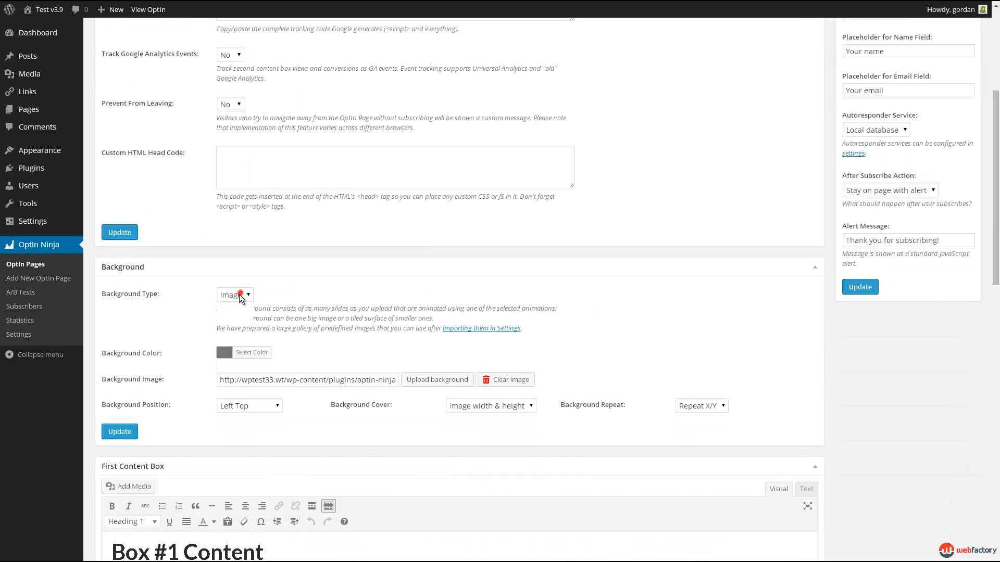
left_click(234, 295)
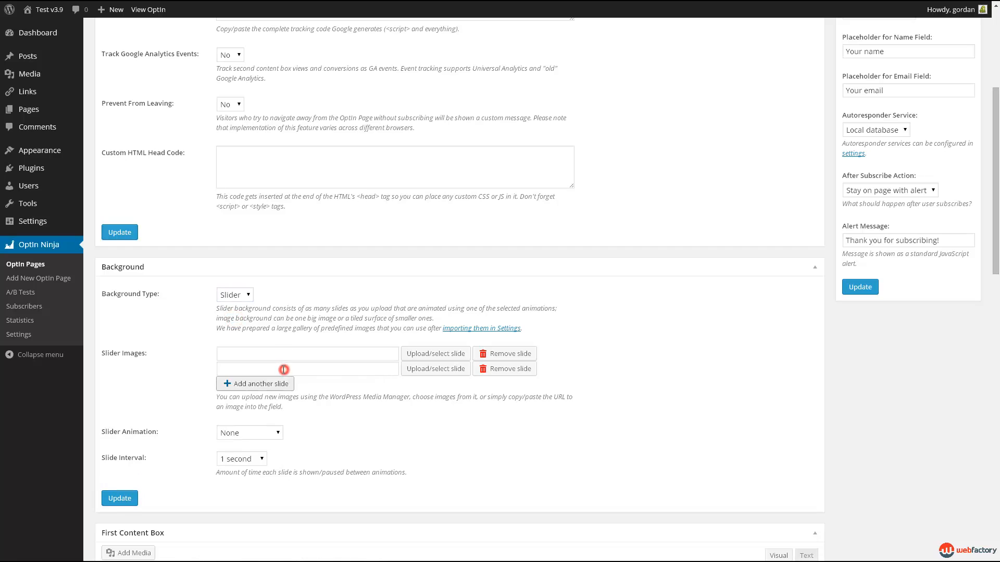
left_click(254, 383)
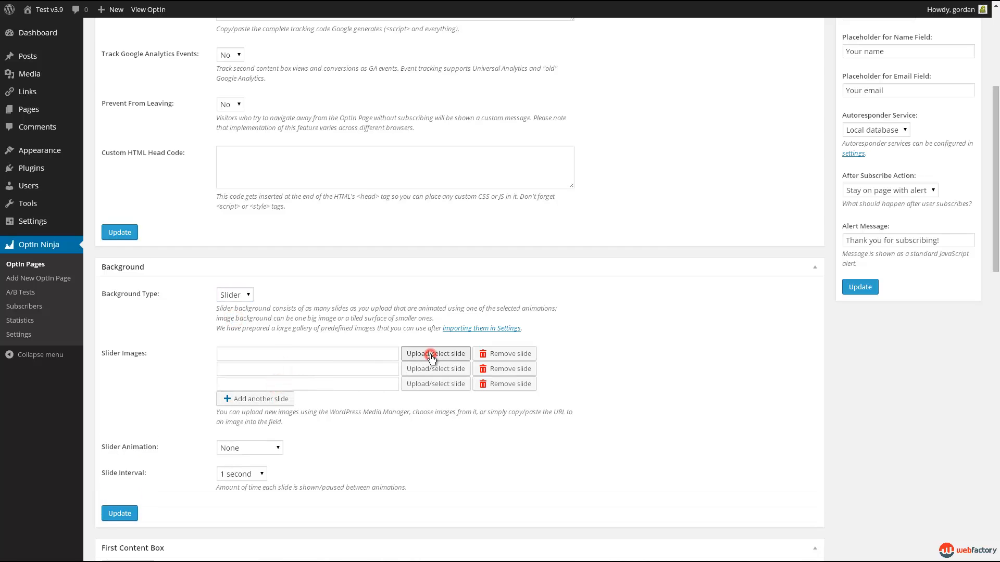
left_click(430, 354)
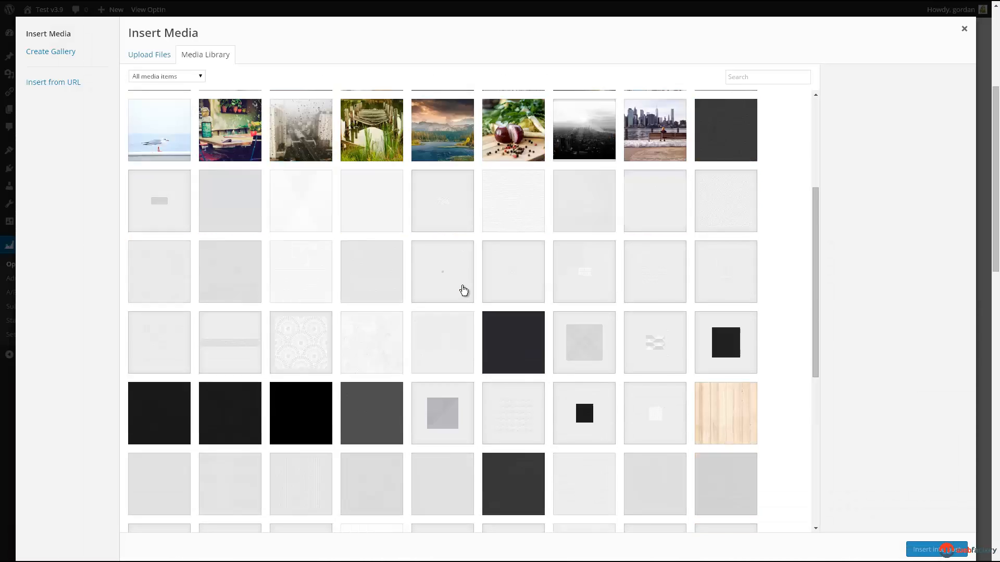
scroll("down", 3)
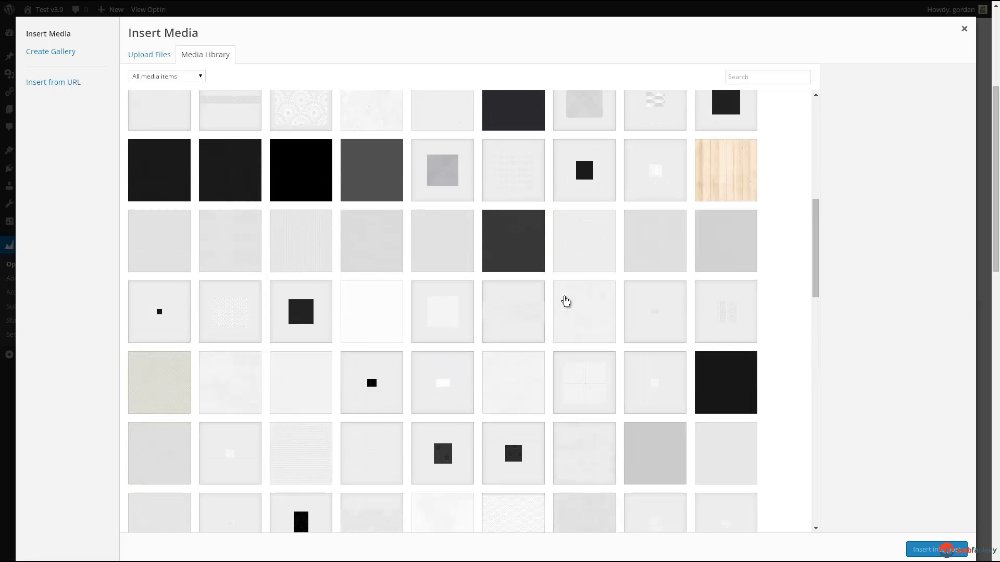
left_click(963, 29)
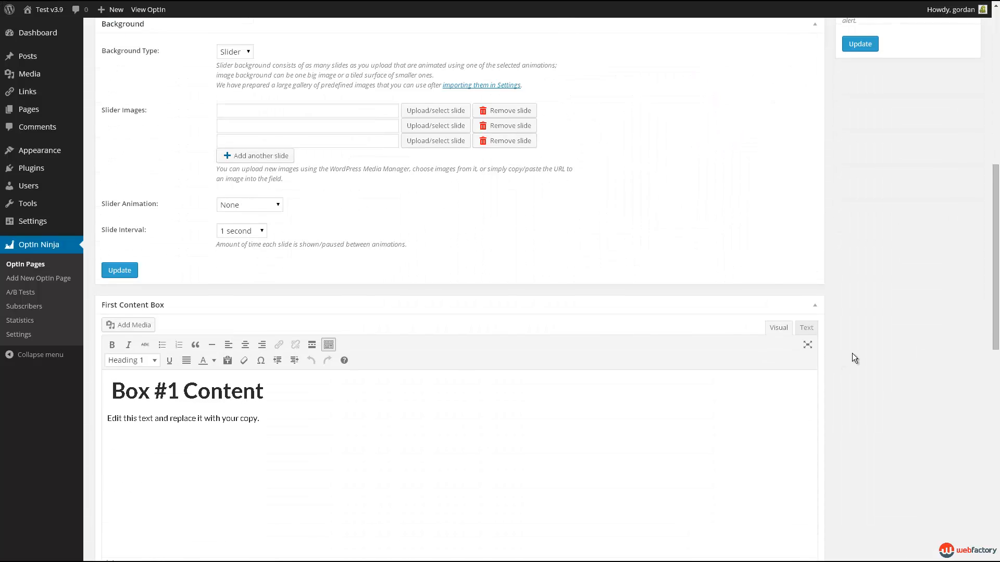
scroll("down", 3)
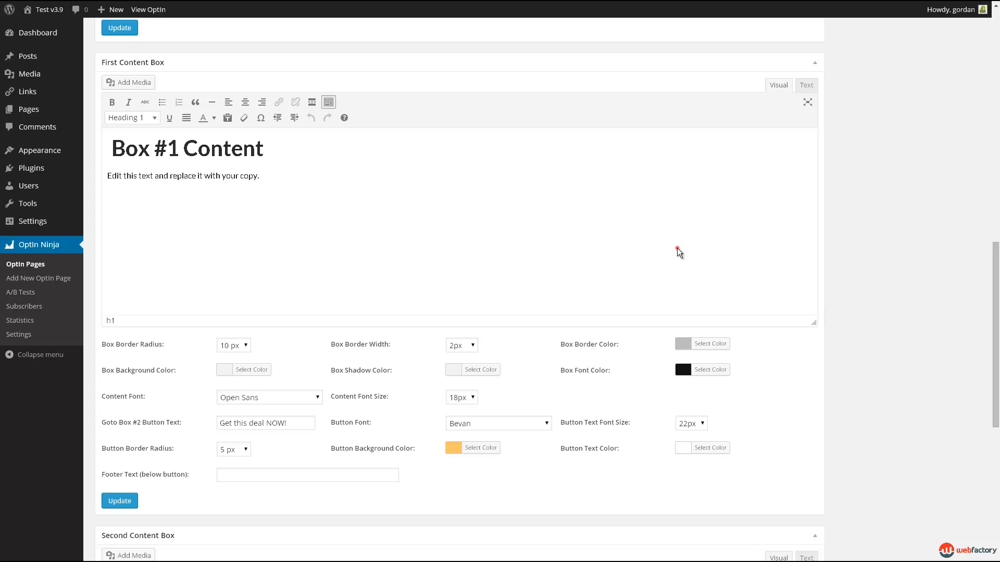
double_click(223, 148)
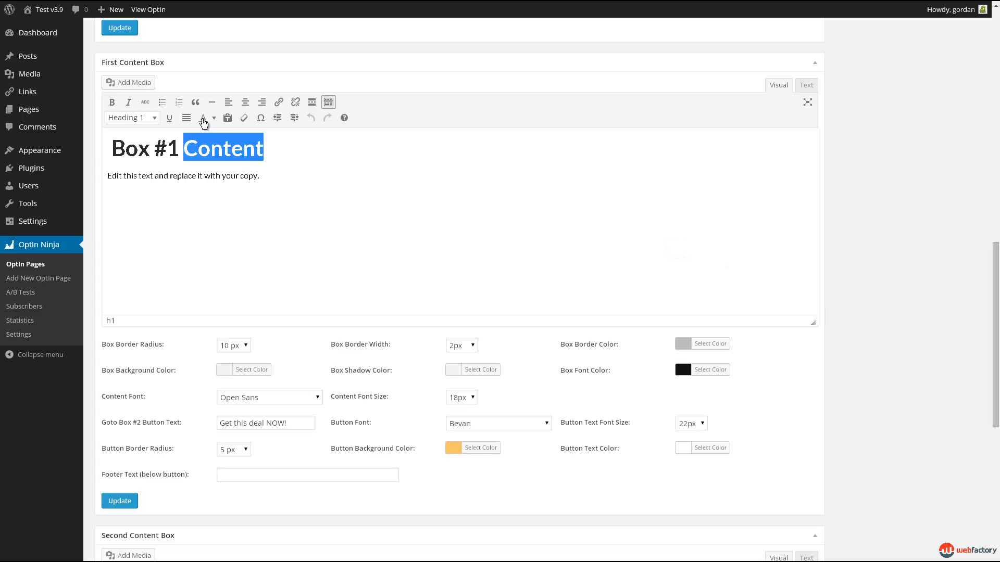
left_click(212, 117)
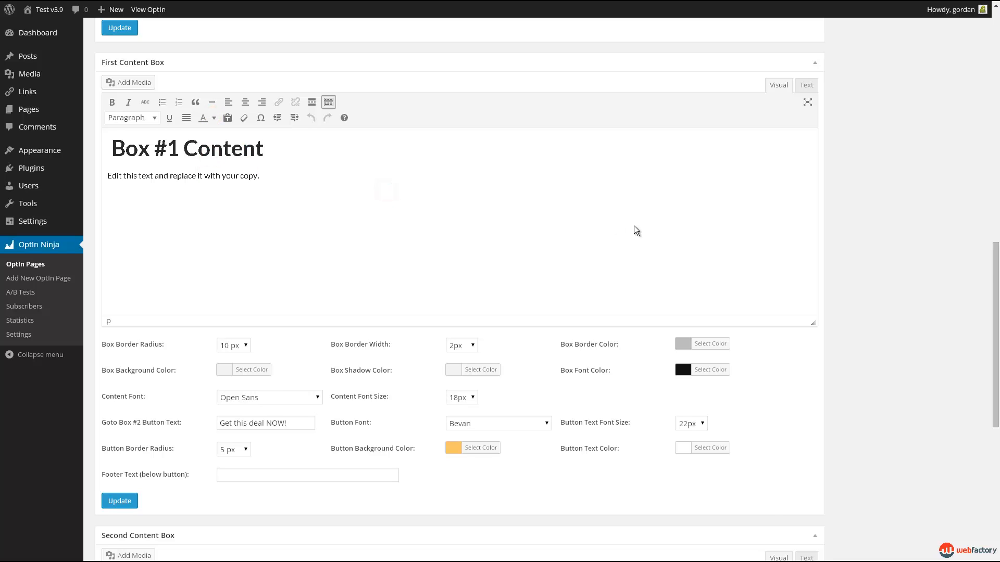
left_click(710, 368)
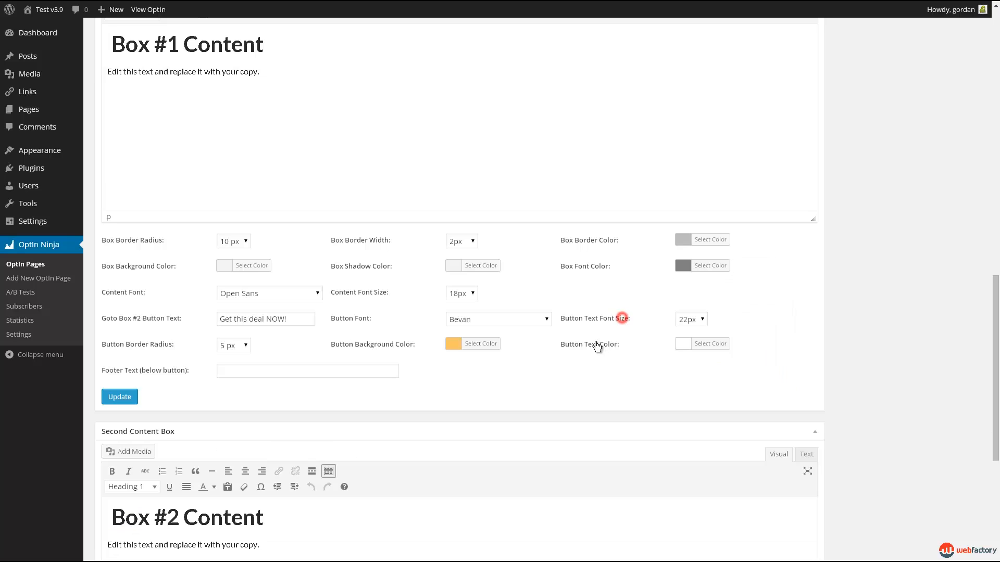
scroll("down", 3)
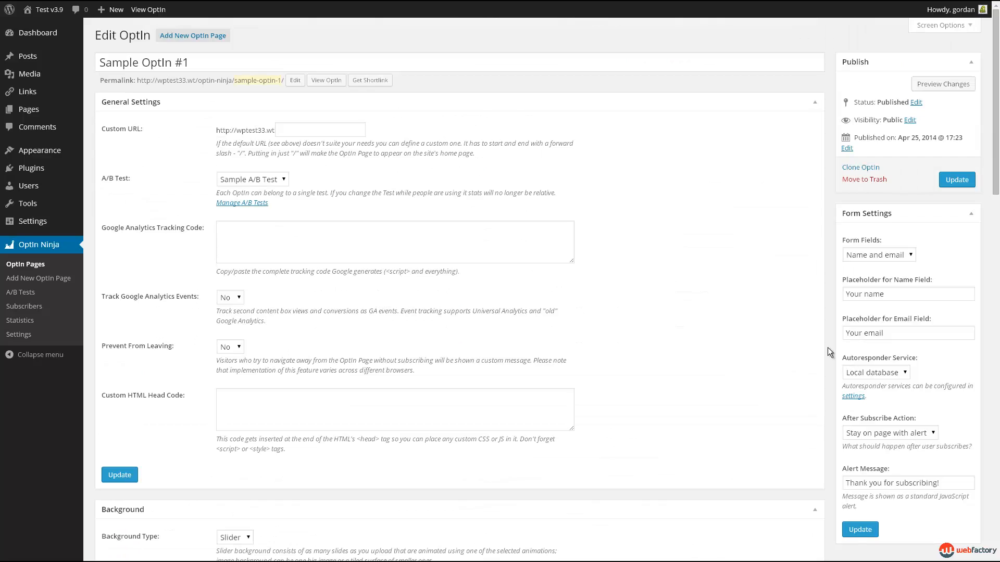
Step: Set the Form Fields option to Email Only
left_click(879, 254)
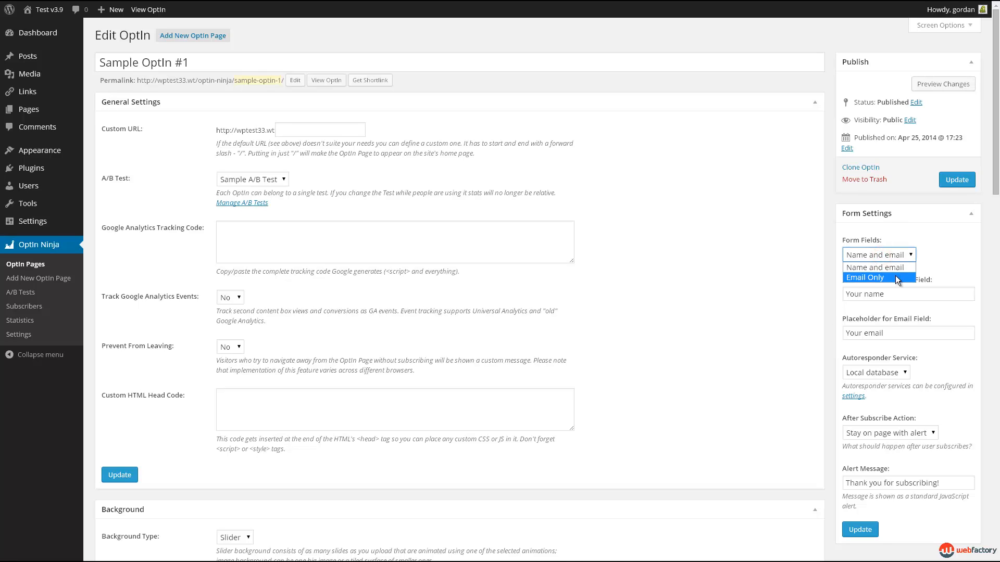
left_click(864, 277)
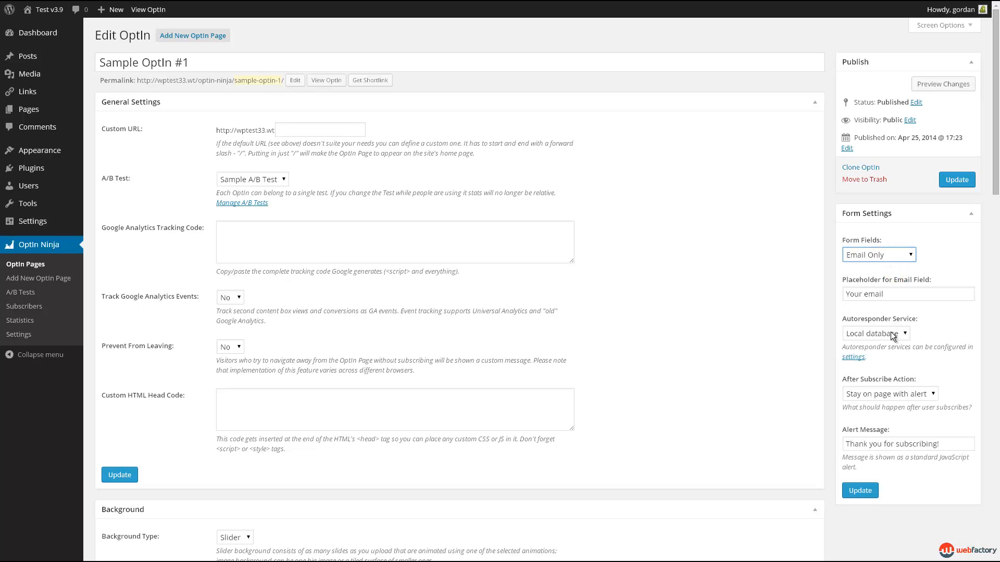
mouse_move(22, 292)
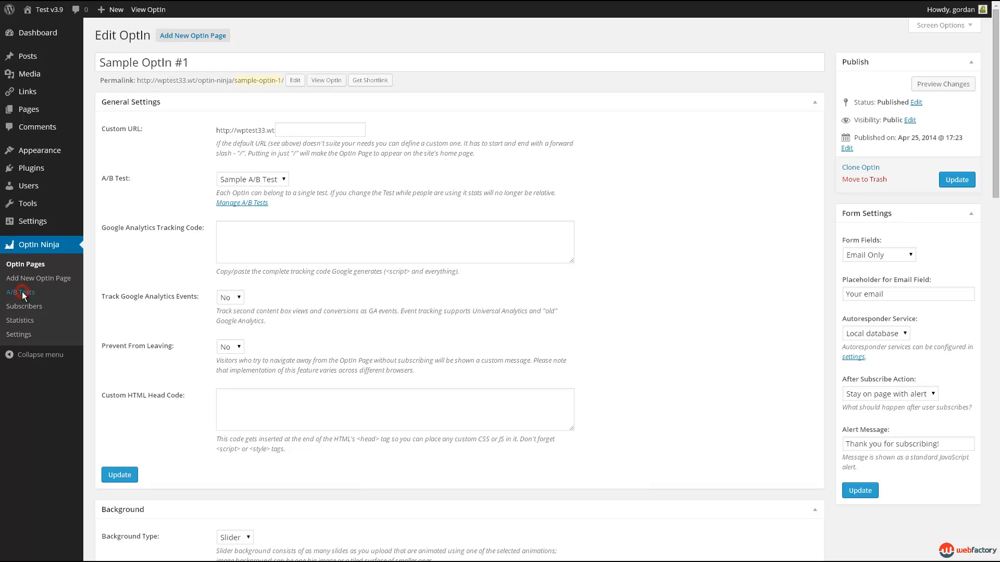
Step: View the A/B Tests list, check Sample A/B Test's linked optin pages, and return to the list
left_click(20, 291)
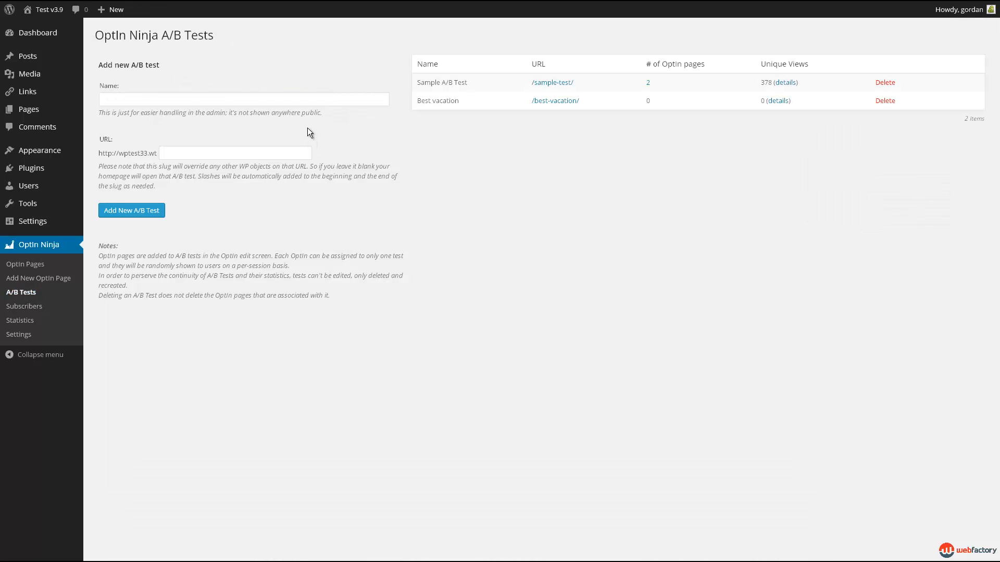
left_click(243, 99)
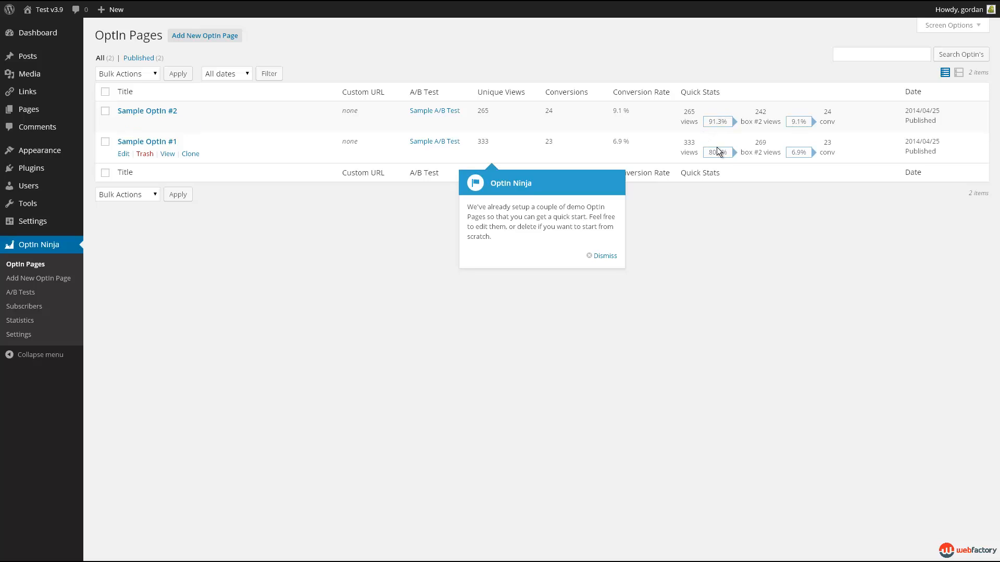
left_click(20, 292)
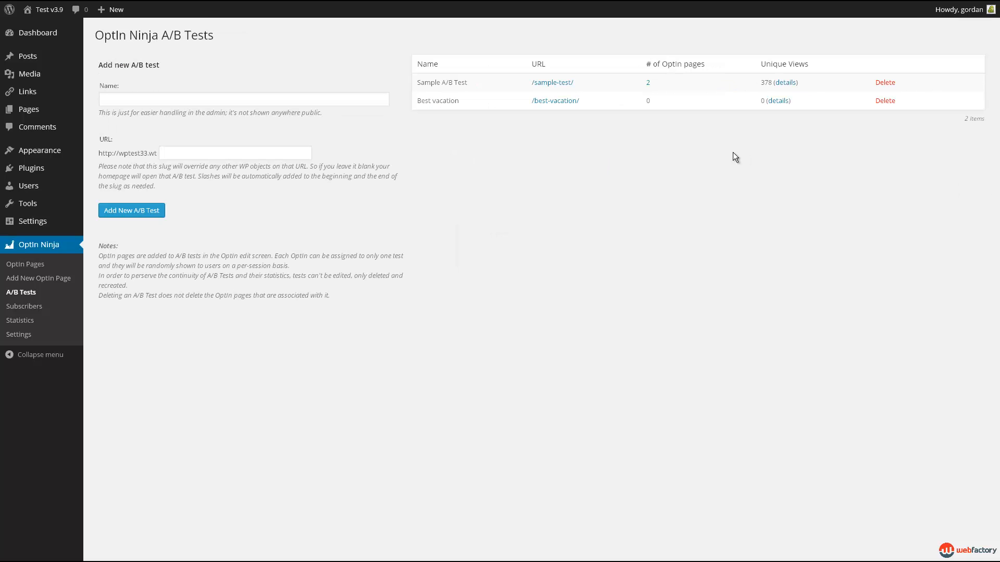
mouse_move(699, 146)
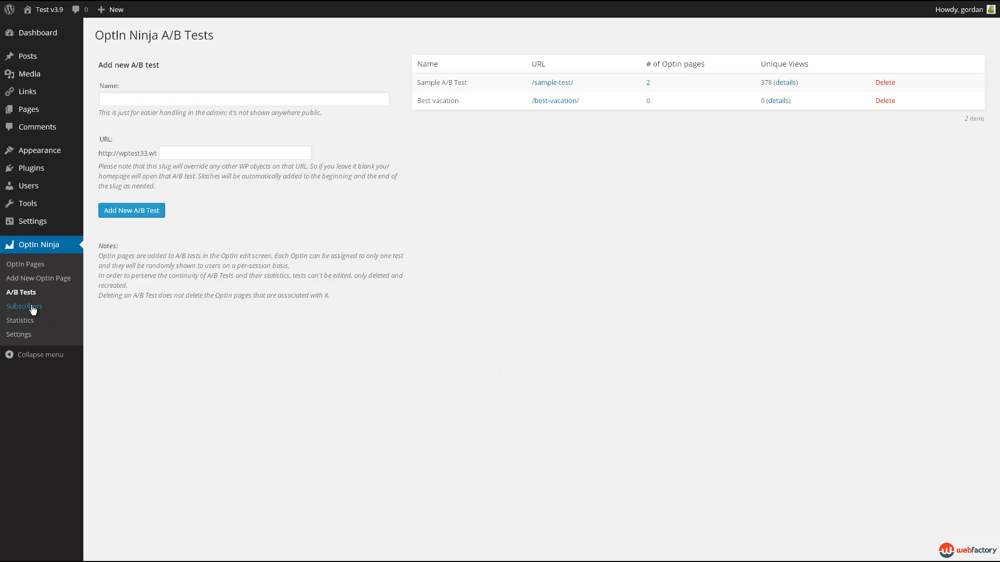
Step: View the five dummy subscribers, dismiss the tip, and start an Excel export but cancel saving it
left_click(24, 306)
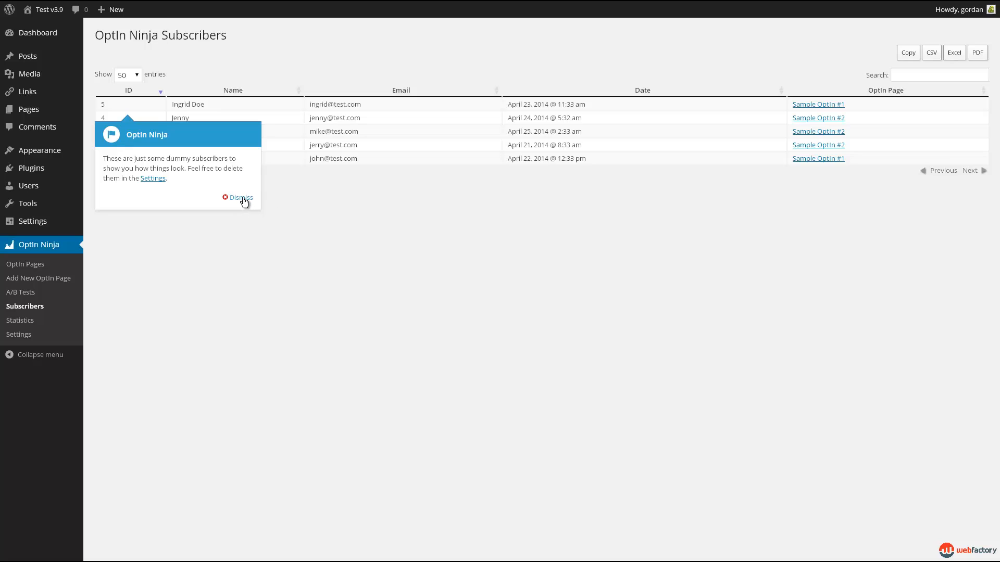
left_click(241, 198)
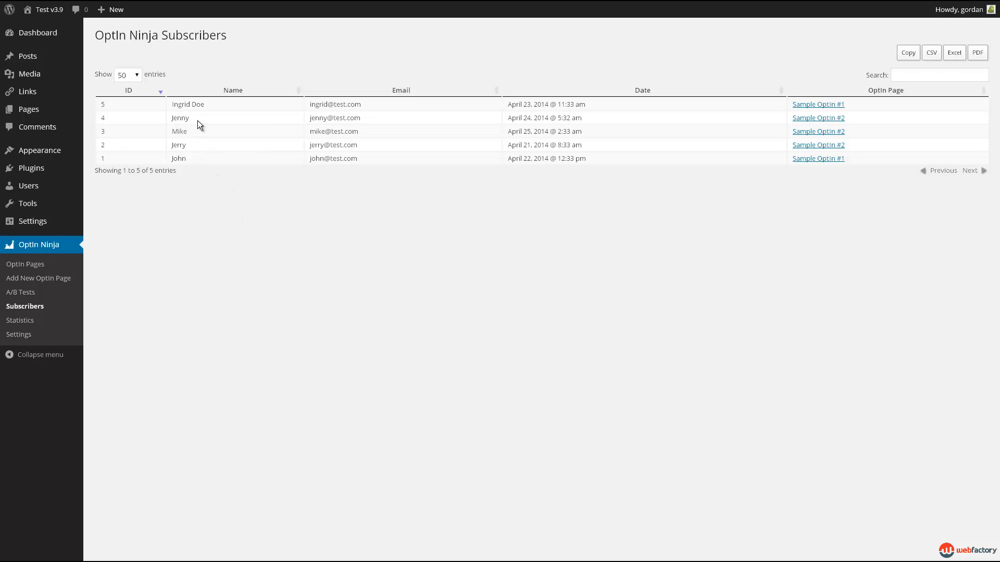
mouse_move(777, 117)
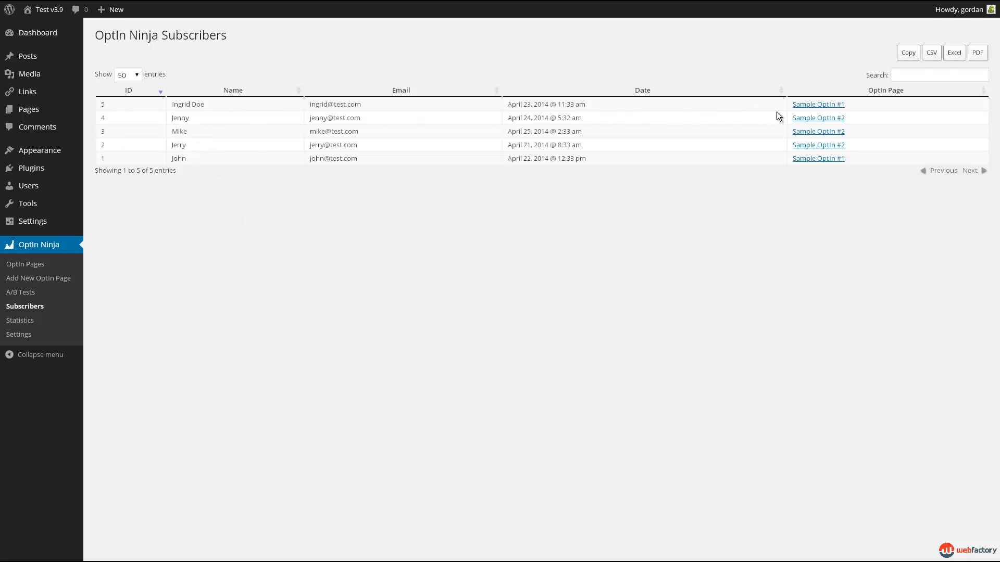
left_click(939, 75)
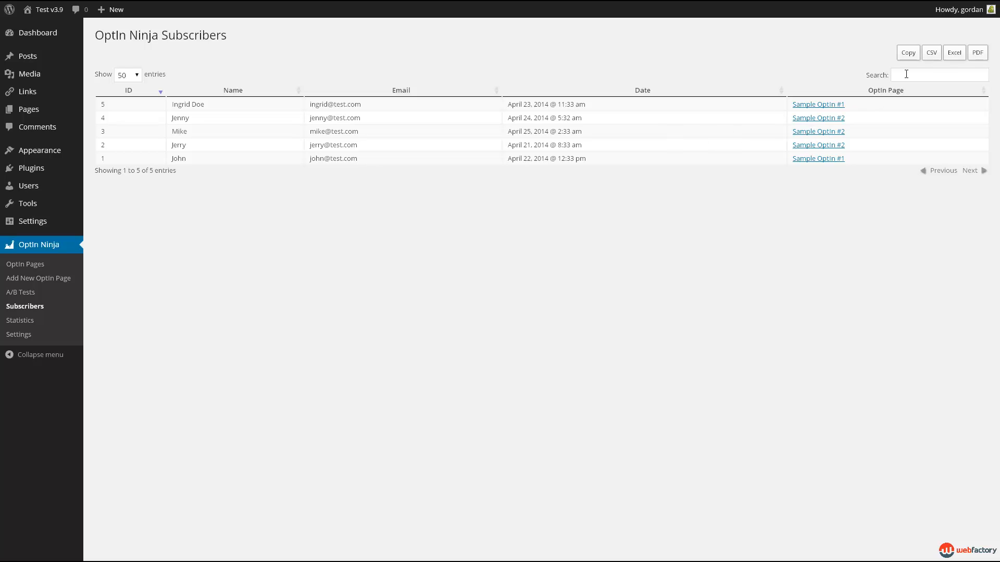
left_click(954, 52)
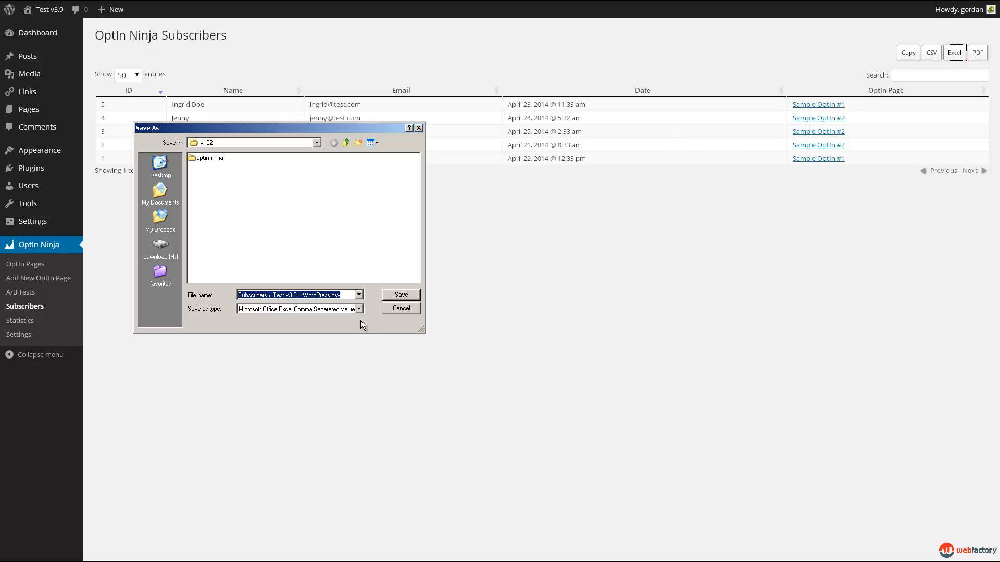
left_click(977, 53)
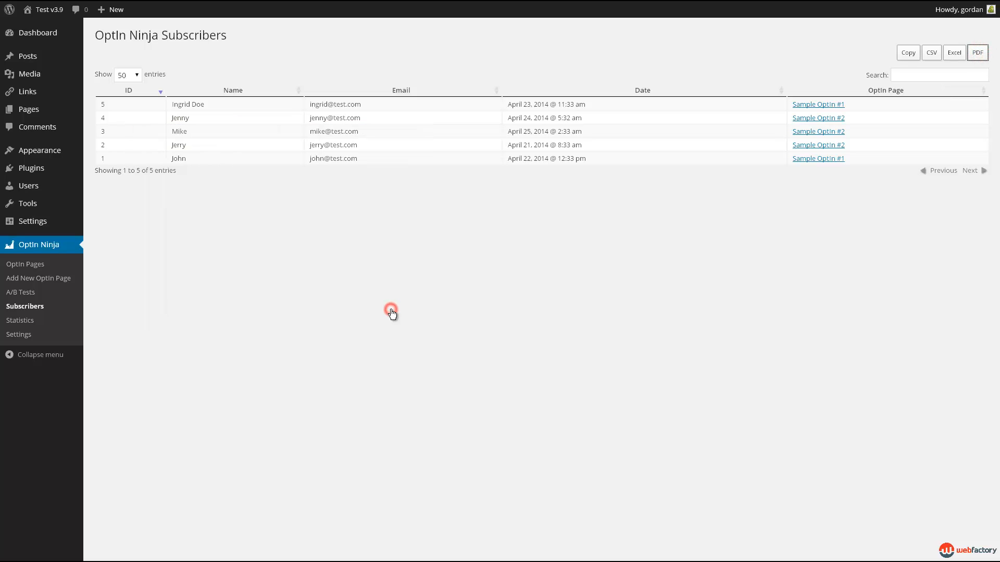
Step: Show Sample Optin #2's statistics graph, then pick Sample A/B Test for analysis
left_click(21, 321)
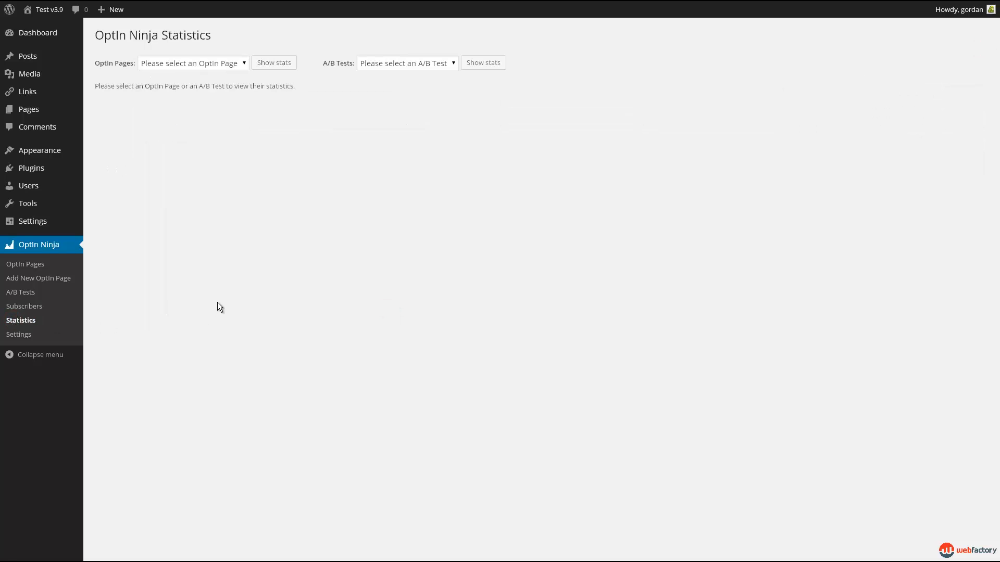
left_click(192, 62)
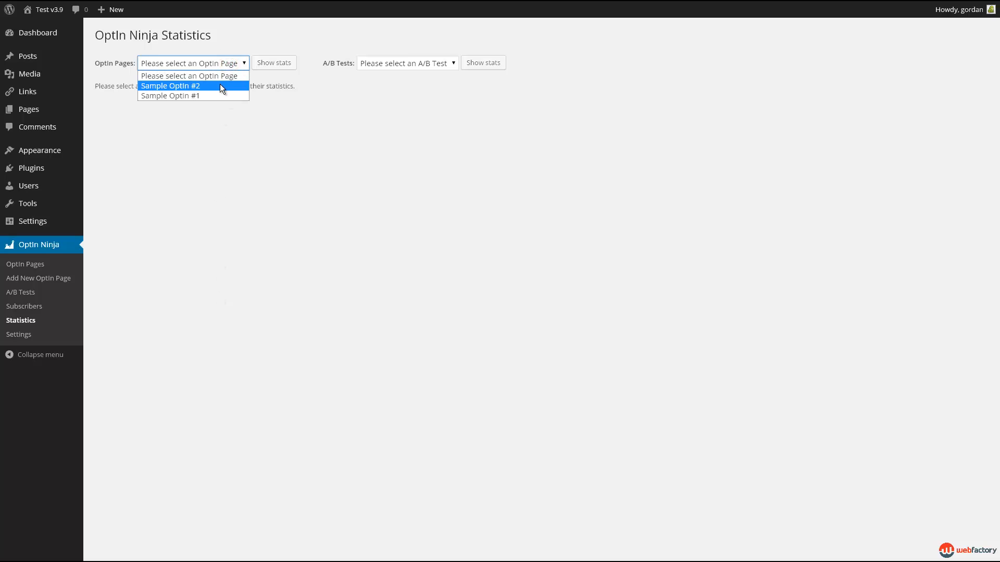
left_click(273, 63)
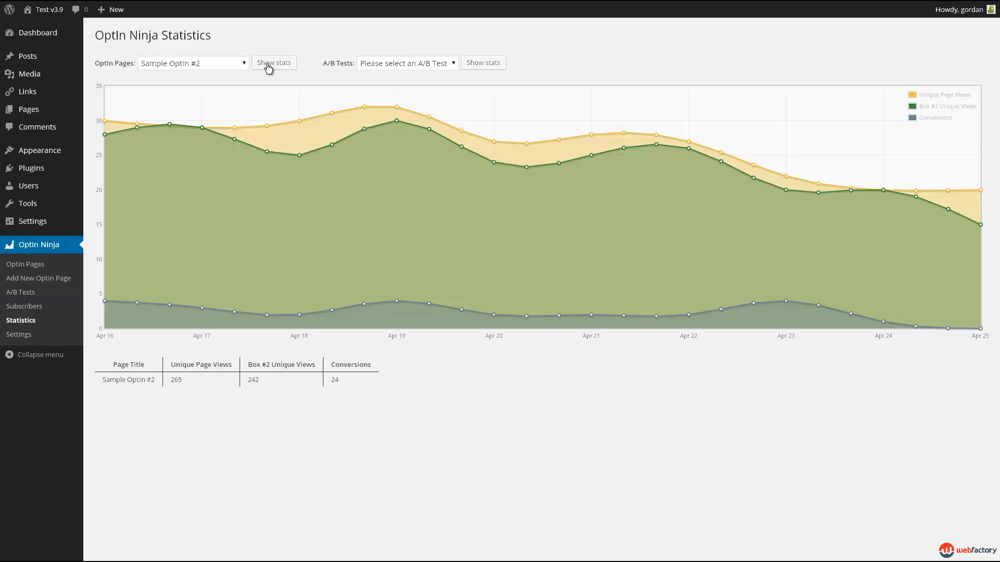
mouse_move(395, 124)
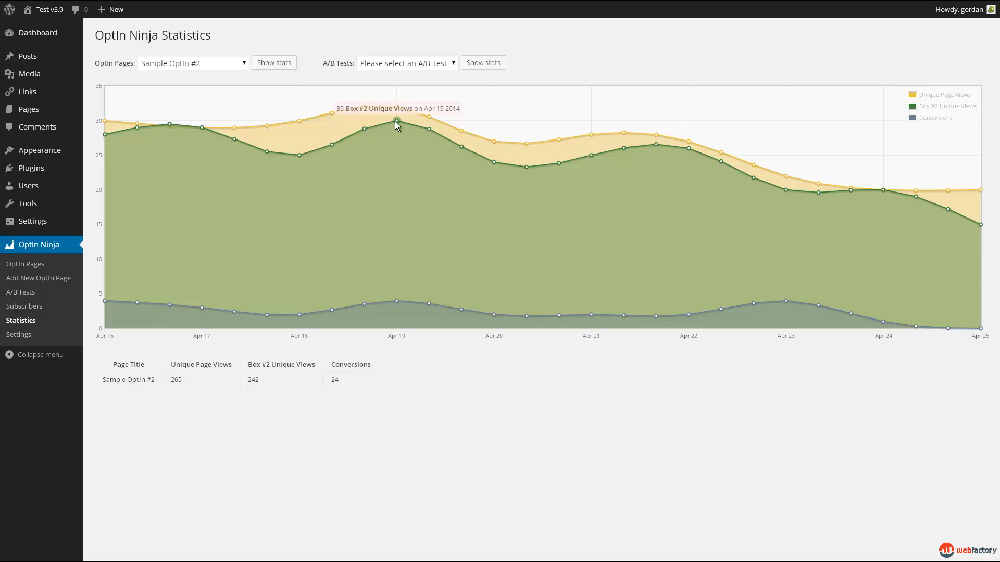
mouse_move(494, 320)
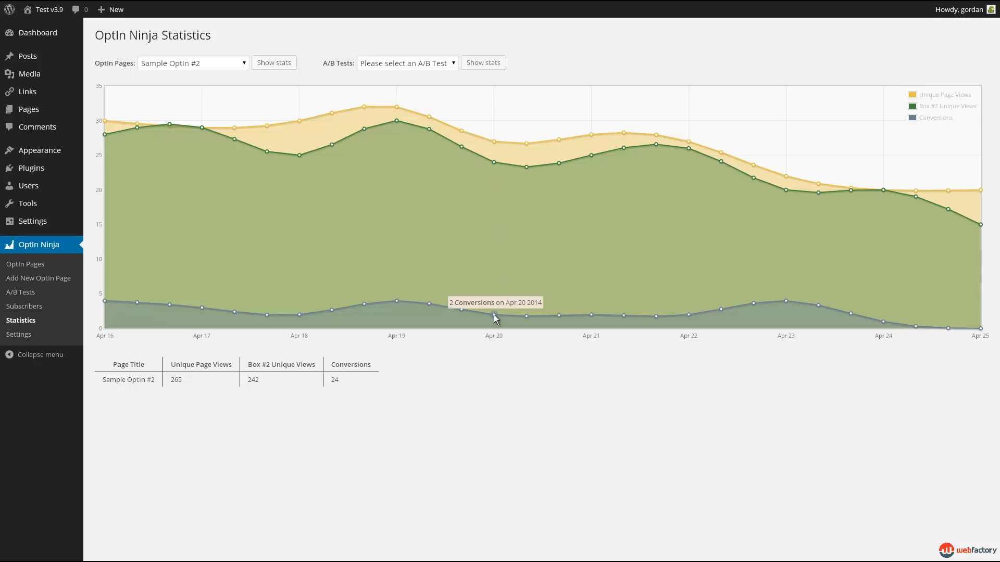
left_click(406, 63)
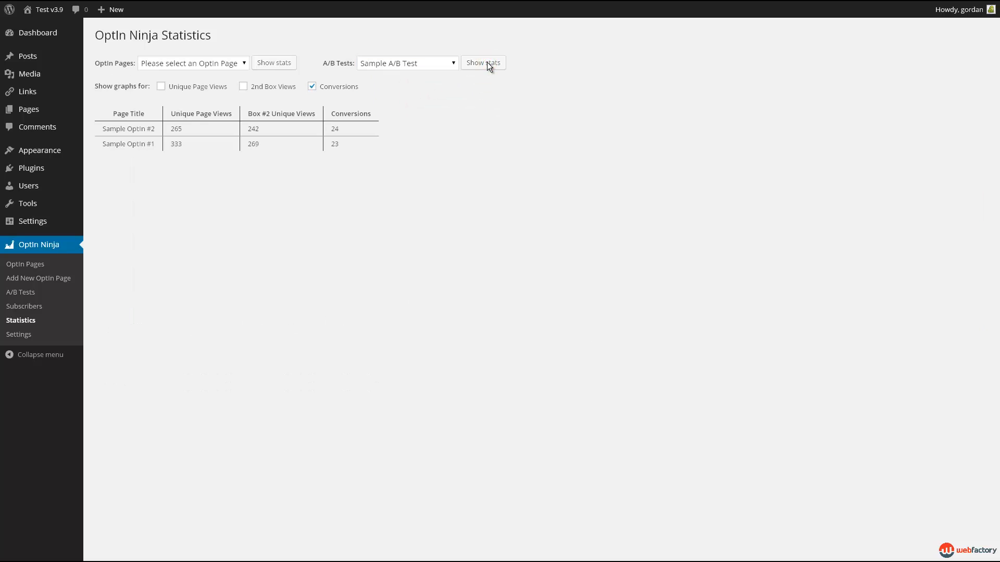
Step: Show Sample A/B Test stats with Unique Page Views and 2nd Box Views ticked and Conversions unticked
left_click(483, 63)
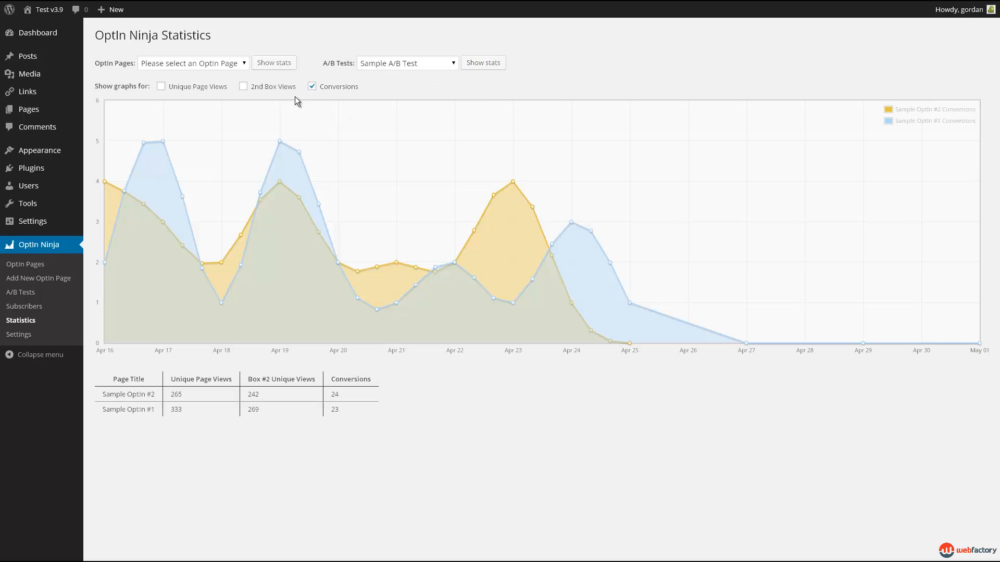
left_click(160, 85)
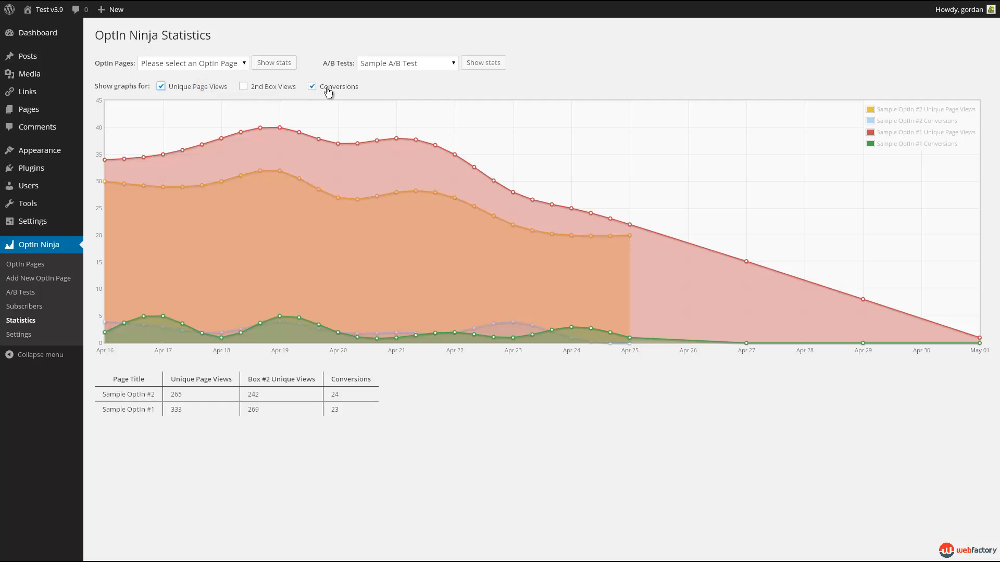
left_click(315, 87)
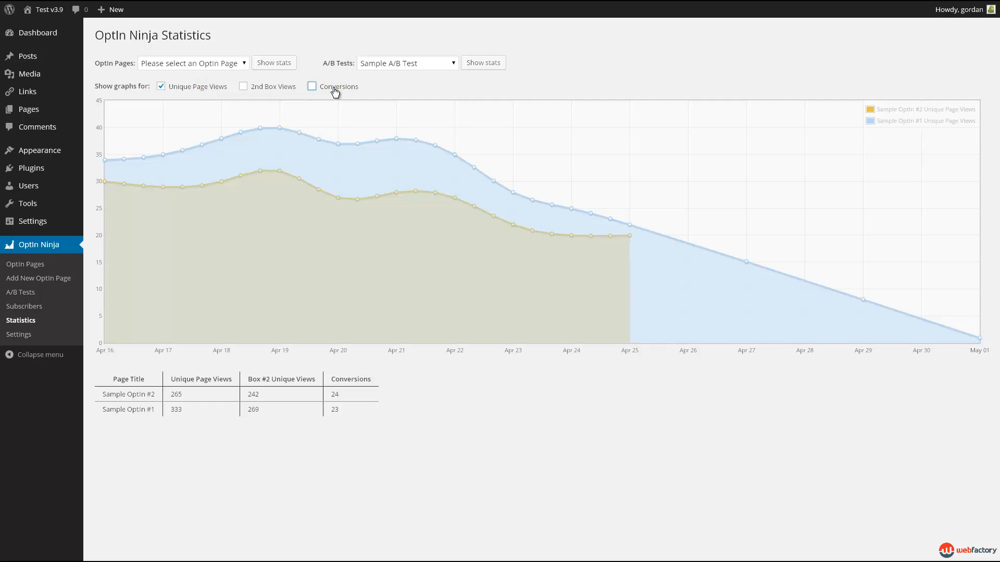
mouse_move(283, 92)
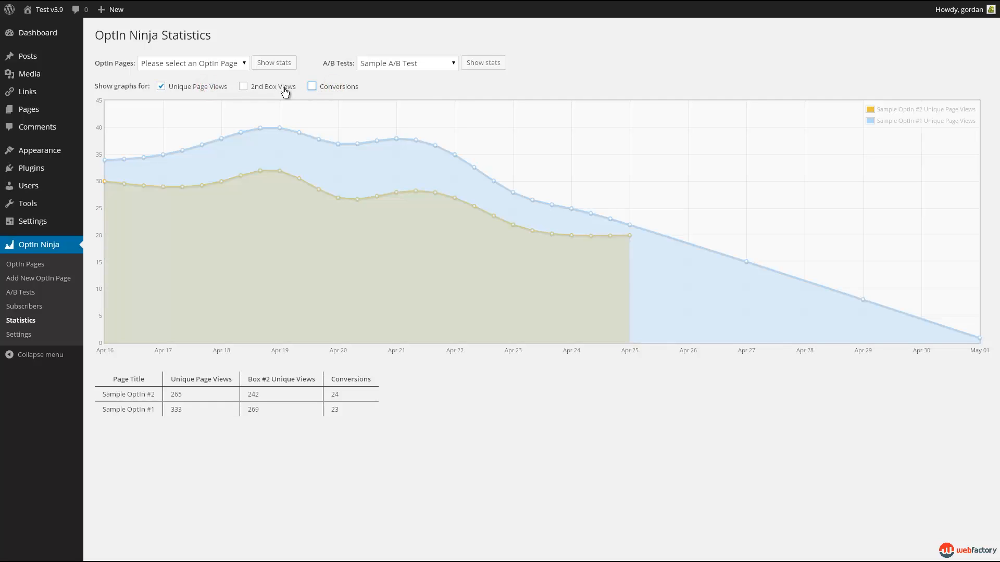
left_click(243, 87)
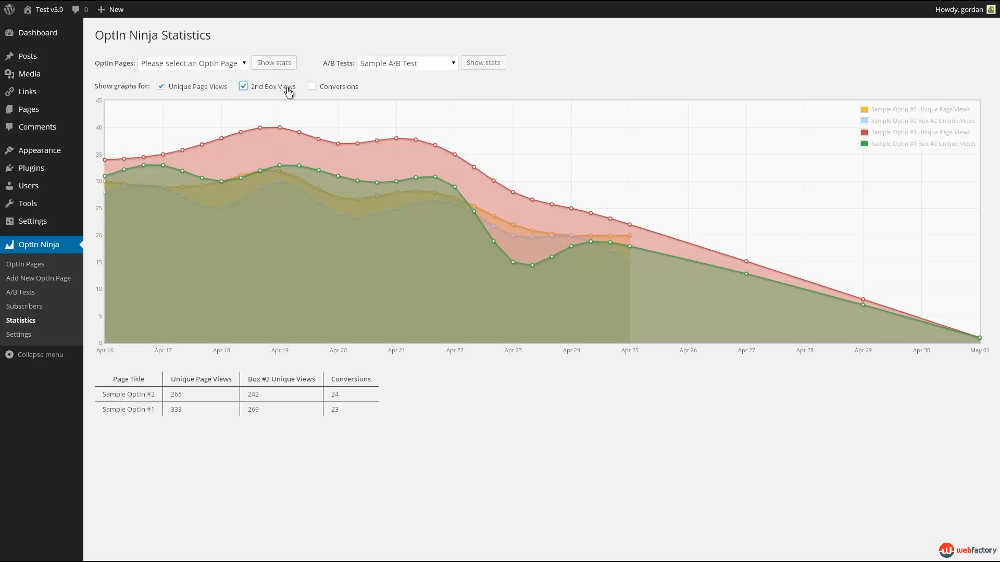